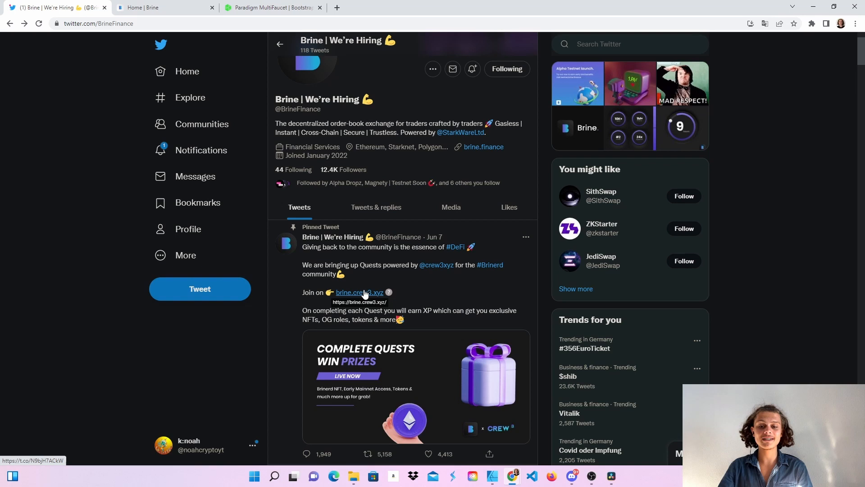
# Check the MetaMask Goerli balance of 0.4869 ETH via Extensions, then switch to the Paradigm faucet.
pyautogui.scroll(-3)
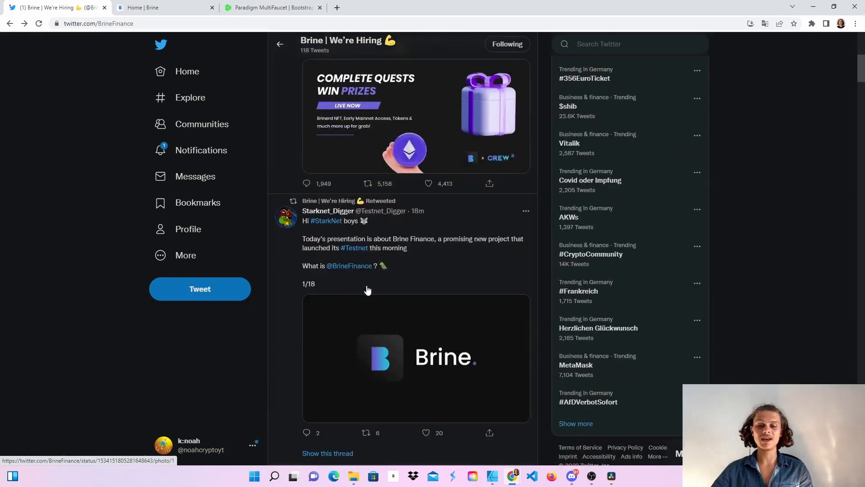
pyautogui.scroll(-3)
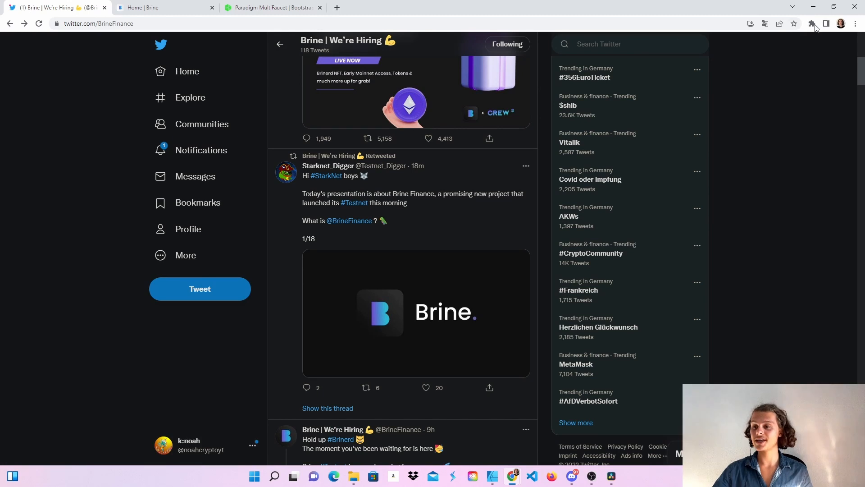
pyautogui.click(810, 23)
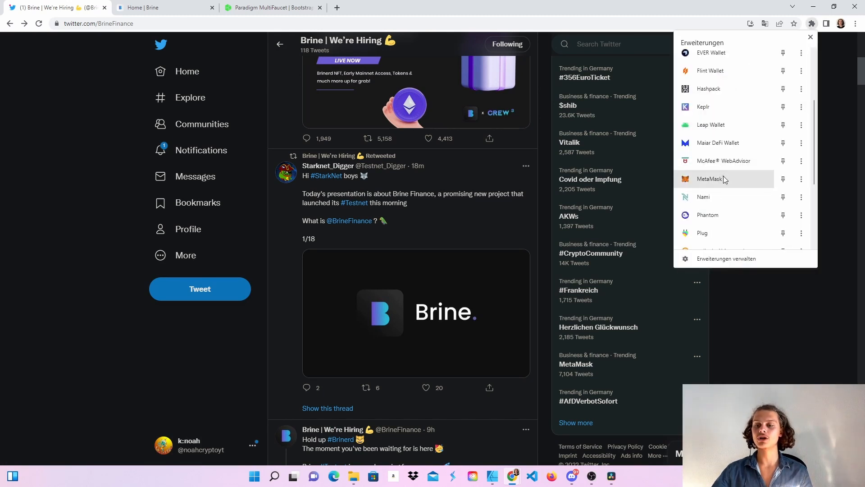
pyautogui.click(795, 153)
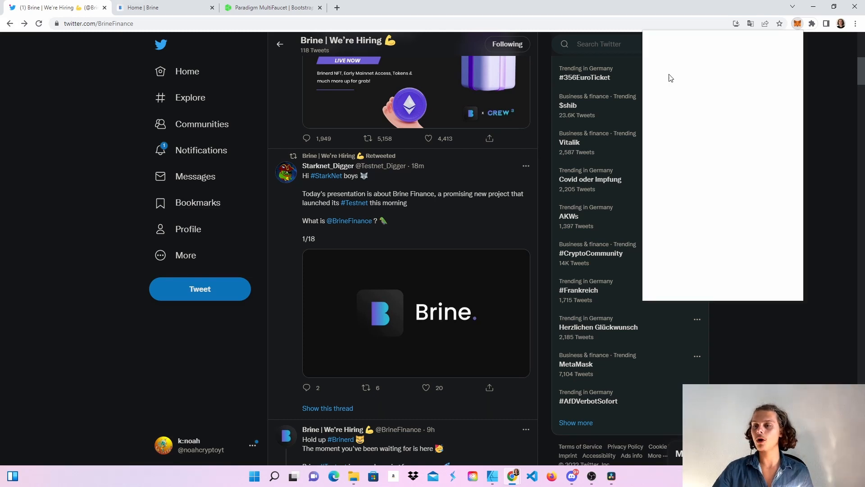
pyautogui.click(795, 23)
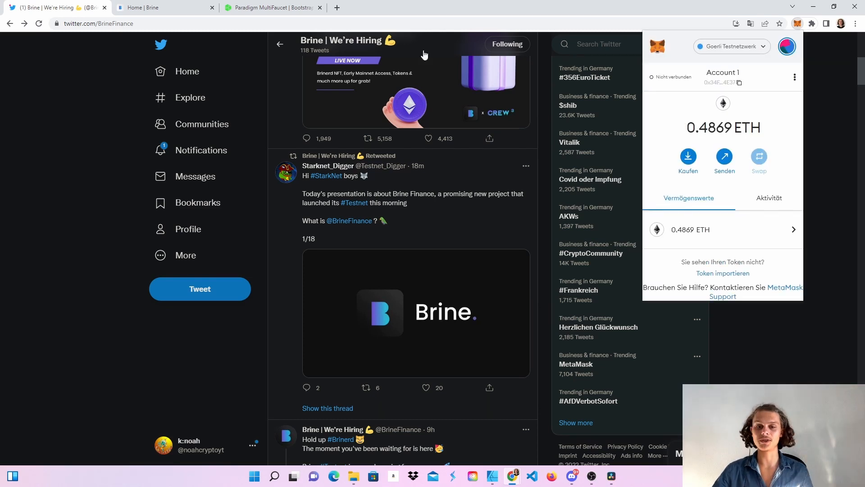
pyautogui.click(271, 7)
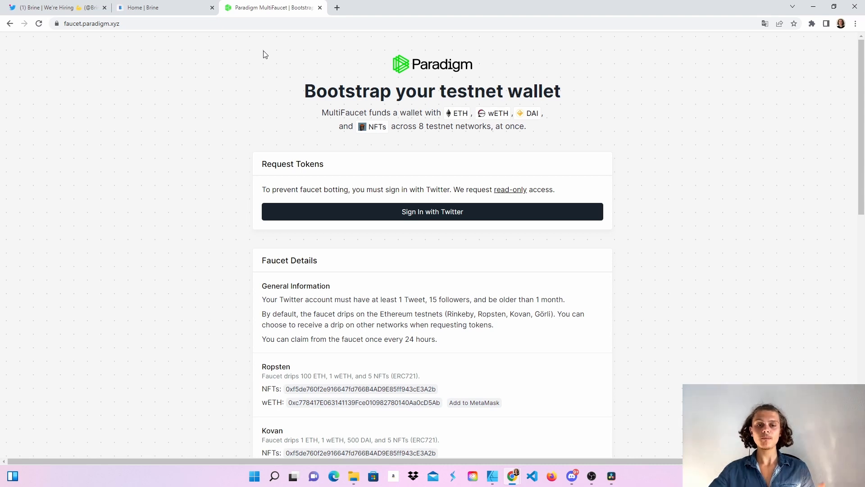
# Switch to the Home | Brine tab showing the 94.979 USDT total balance.
pyautogui.click(164, 8)
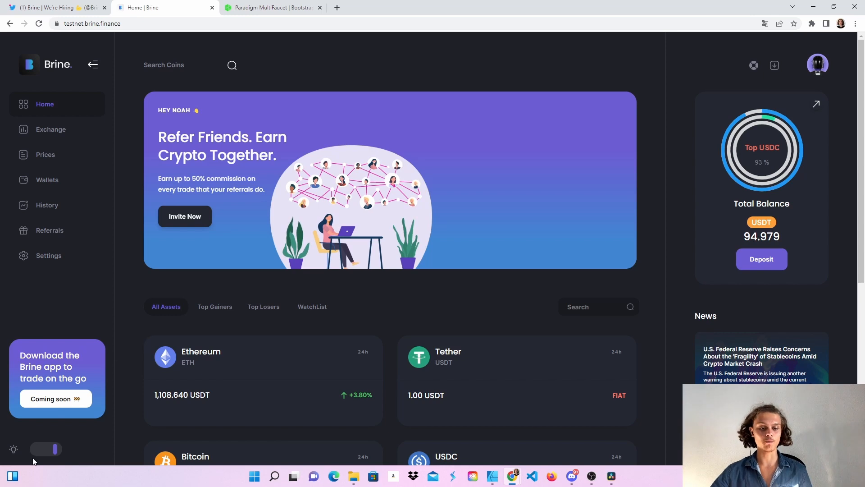
pyautogui.click(46, 449)
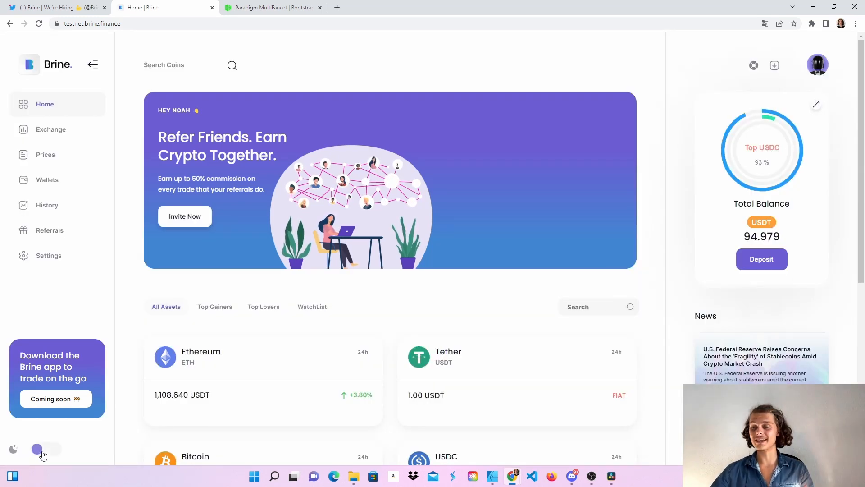
pyautogui.click(46, 449)
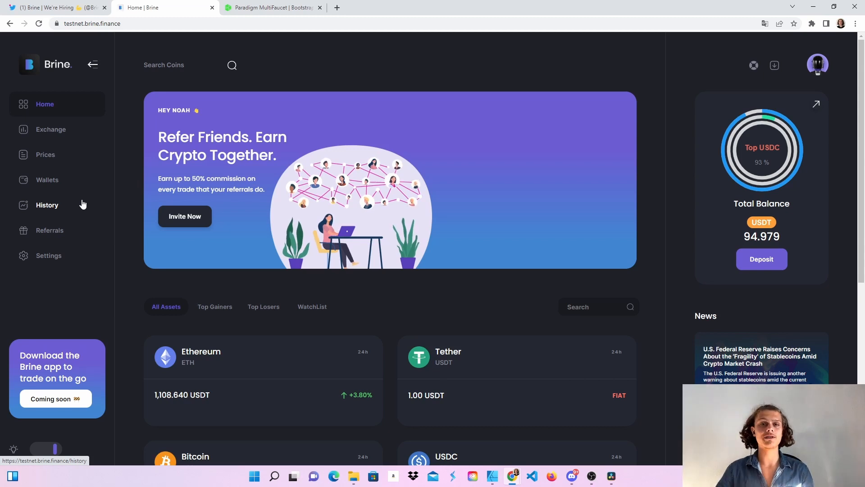
pyautogui.moveTo(69, 198)
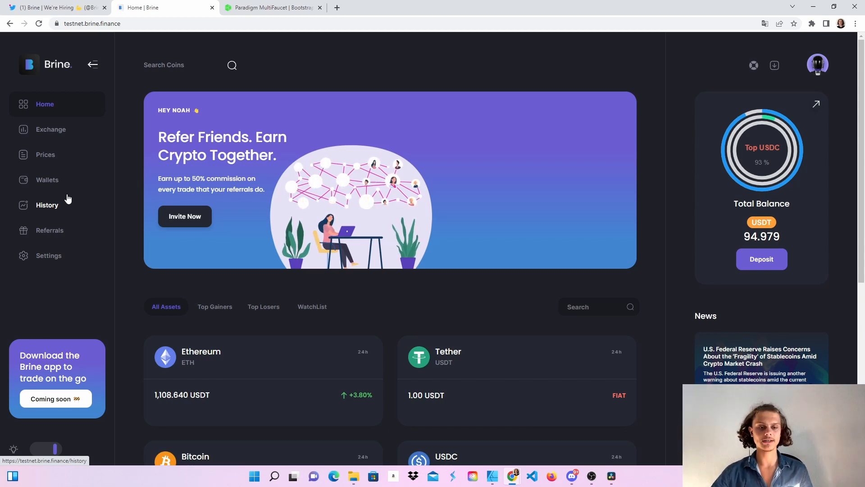
# Review wallet balances and bring up the USDC deposit form with 5 USDC available.
pyautogui.click(47, 180)
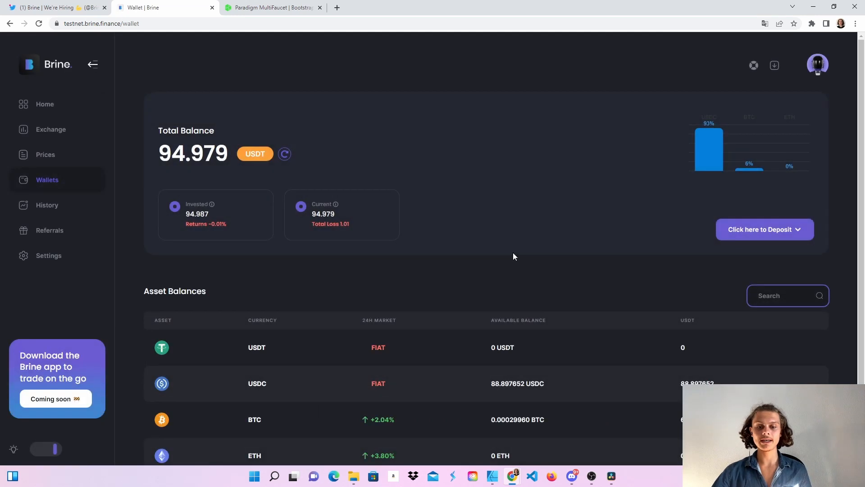
pyautogui.scroll(-3)
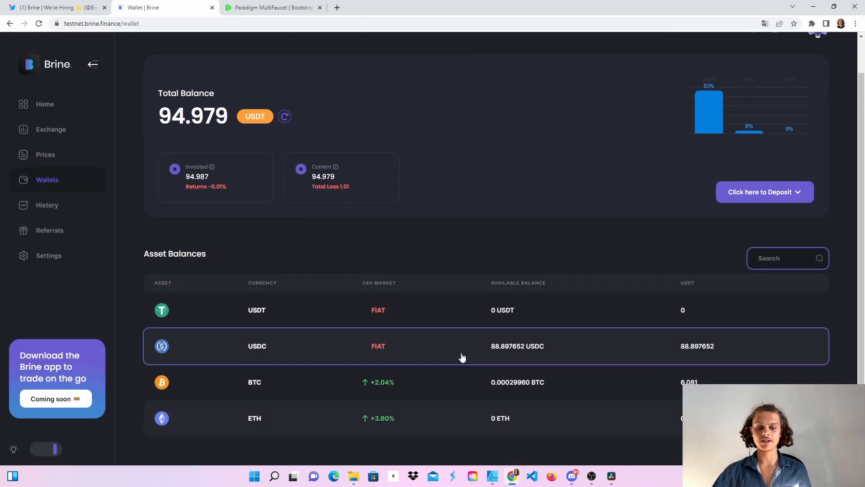
pyautogui.moveTo(681, 65)
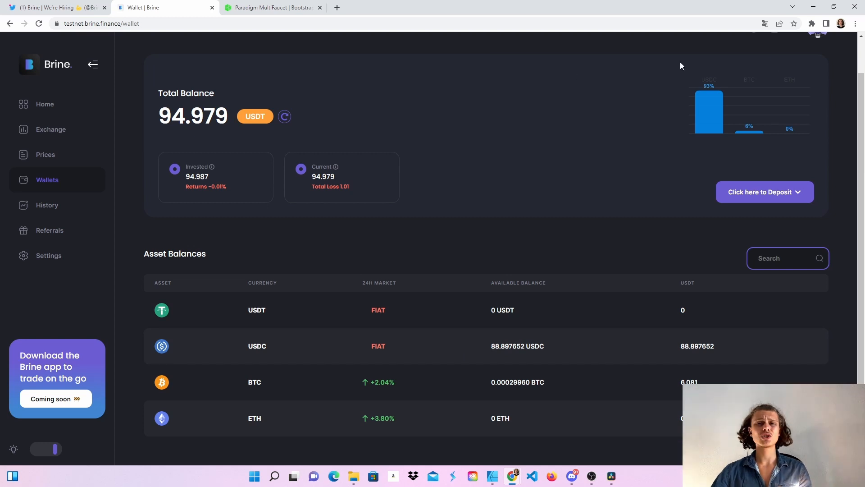
pyautogui.moveTo(641, 83)
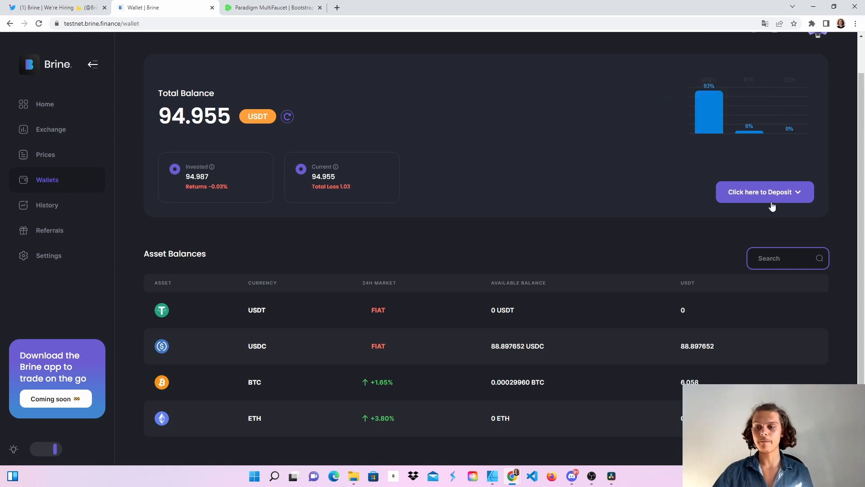
pyautogui.click(764, 191)
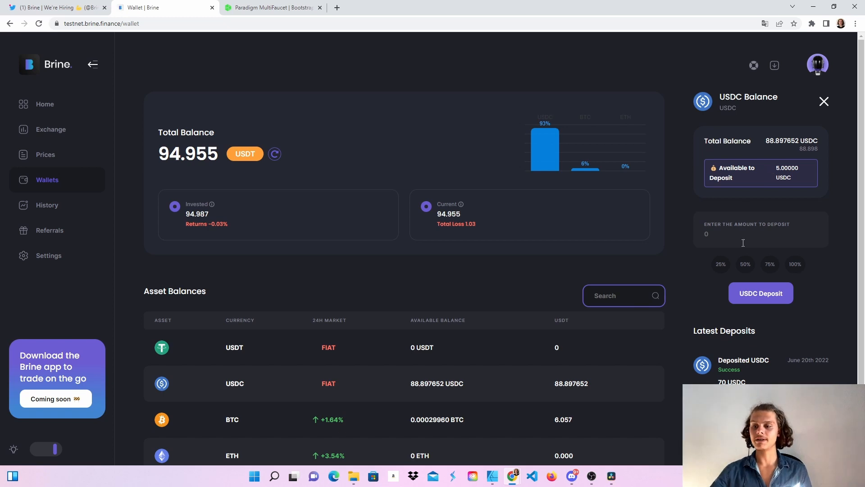
pyautogui.click(761, 234)
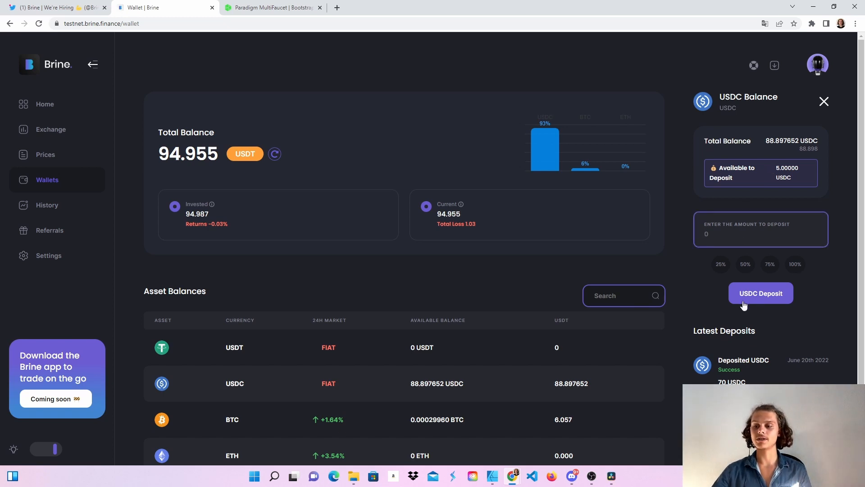
pyautogui.click(760, 234)
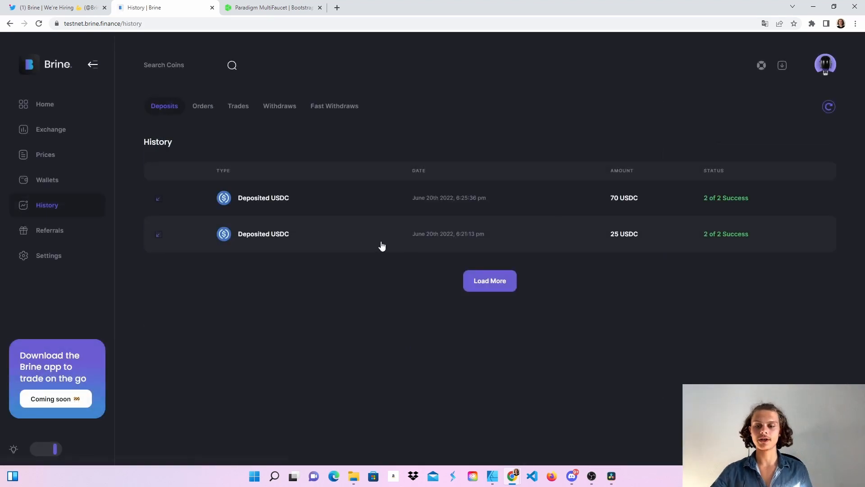
pyautogui.moveTo(240, 171)
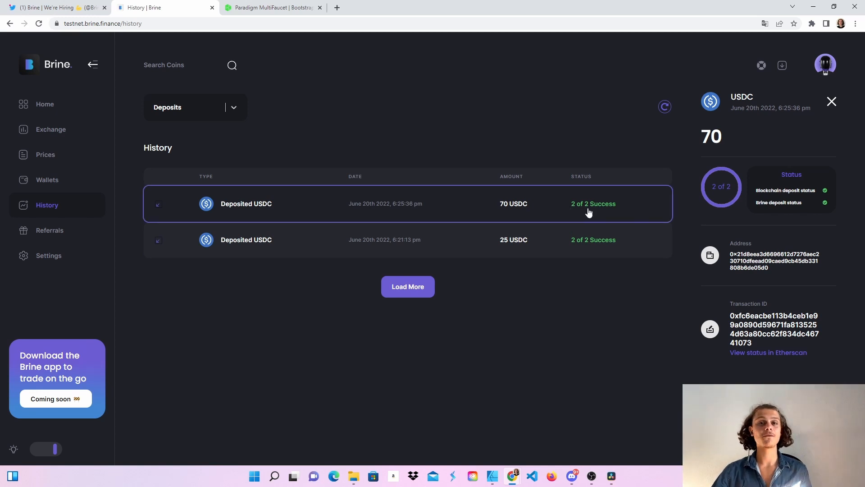
pyautogui.moveTo(573, 207)
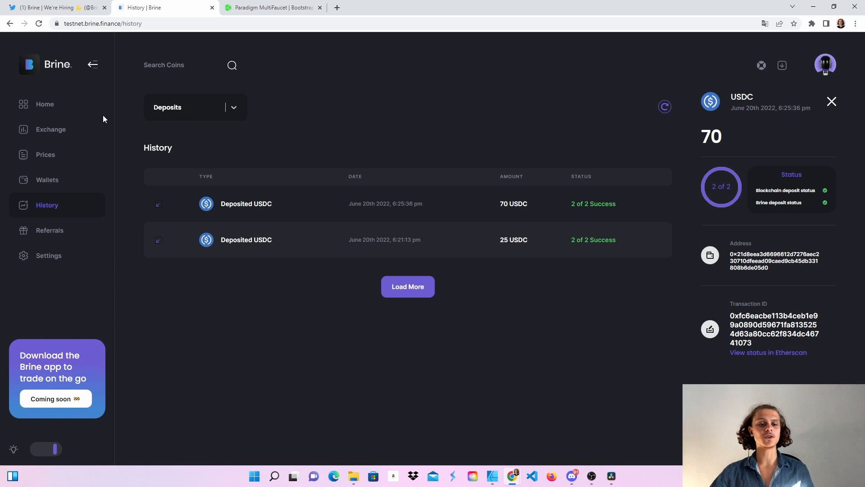
# On BTC/USDC, place a market buy with BTC, then switch the order type to Limit.
pyautogui.click(50, 129)
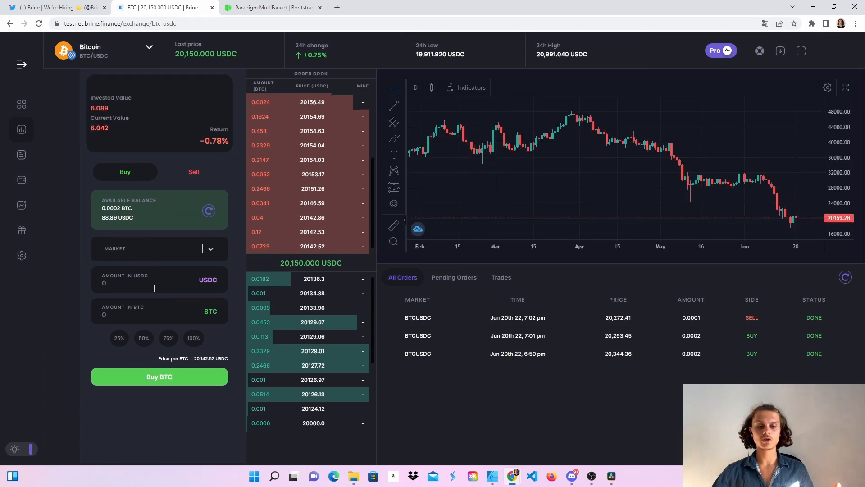
pyautogui.write('1')
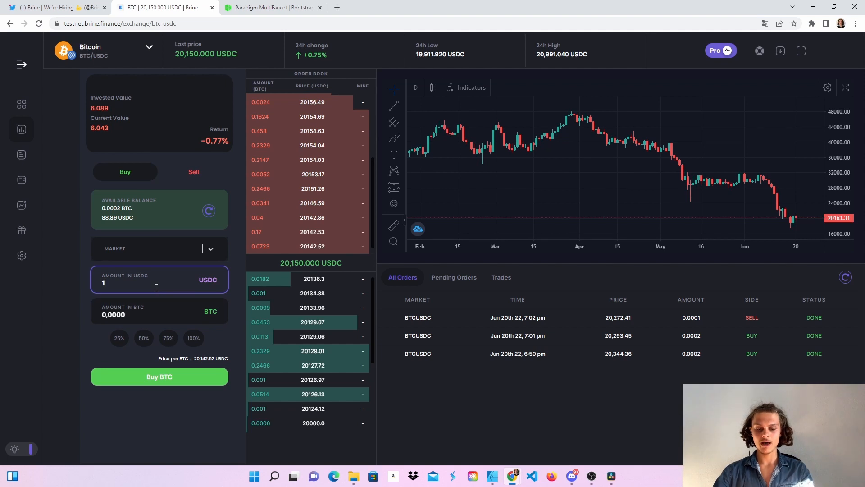
pyautogui.write('0')
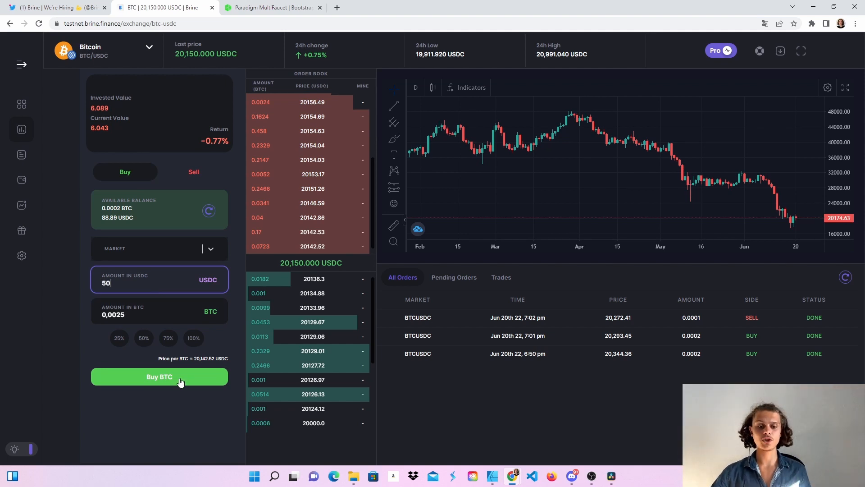
pyautogui.click(158, 377)
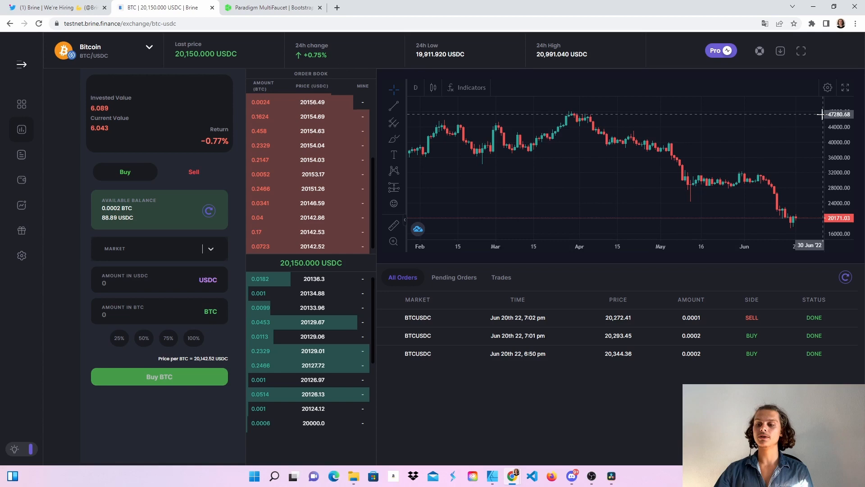
pyautogui.click(159, 377)
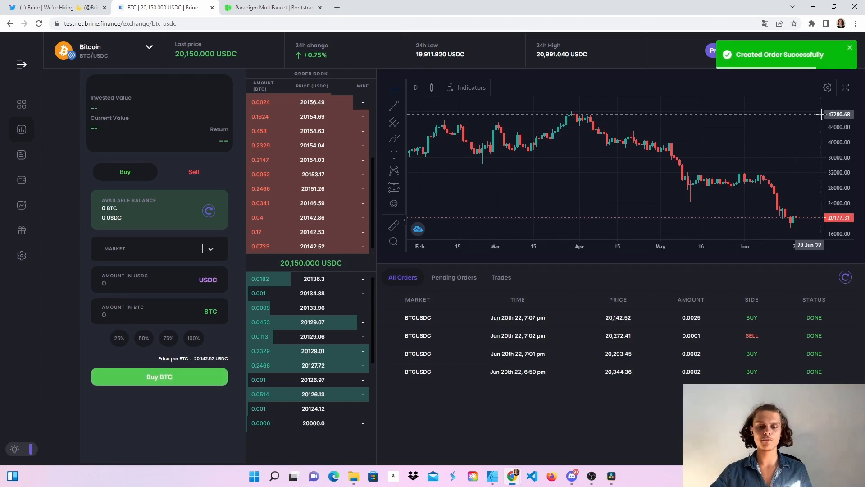
pyautogui.click(158, 247)
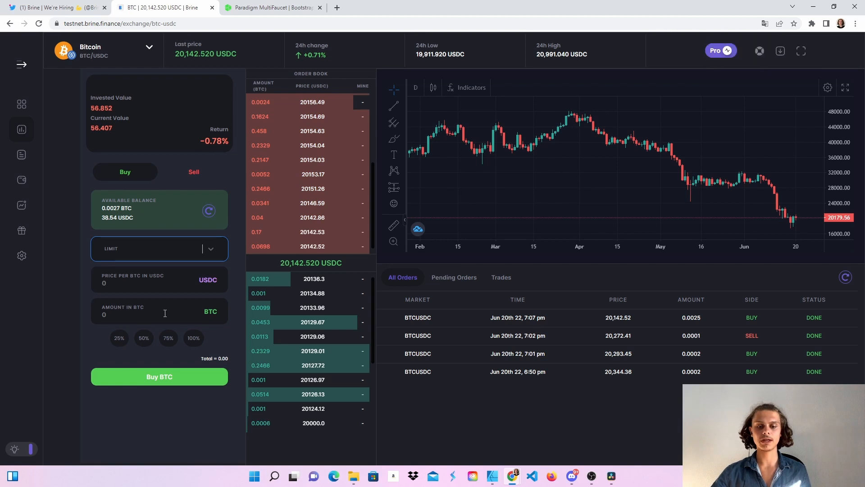
# Market-sell 20 USDC worth of BTC on the BTC/USDC pair.
pyautogui.click(160, 248)
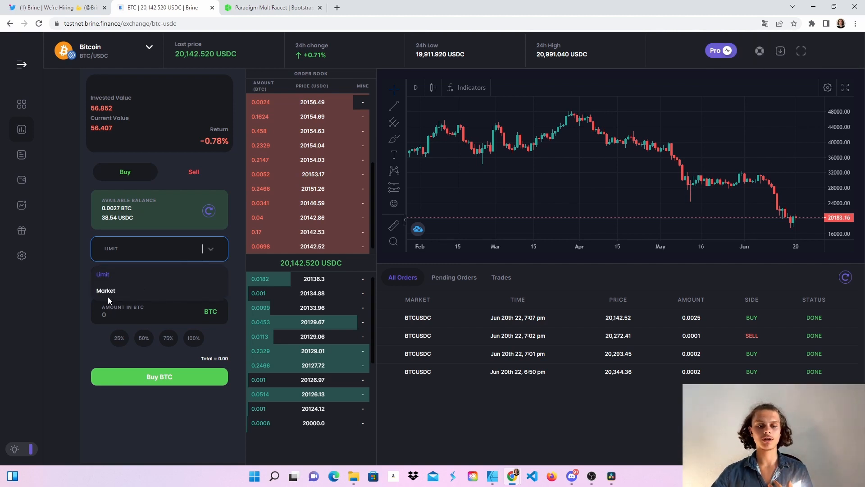
pyautogui.click(106, 290)
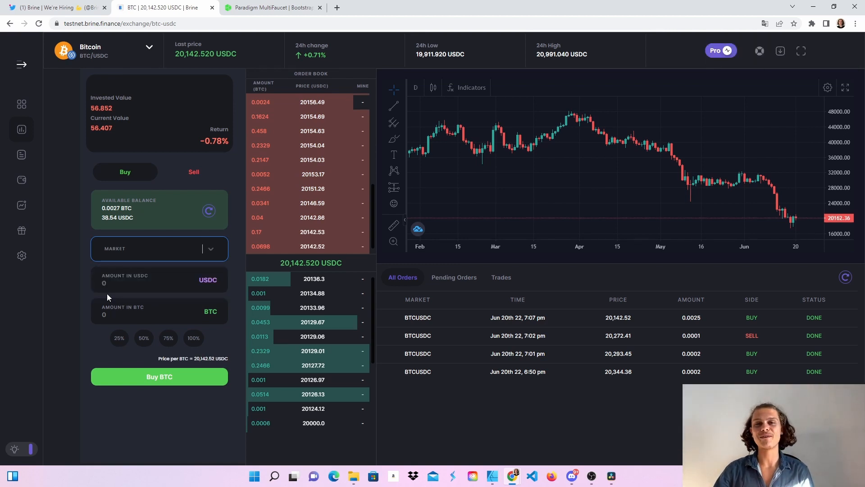
pyautogui.click(193, 171)
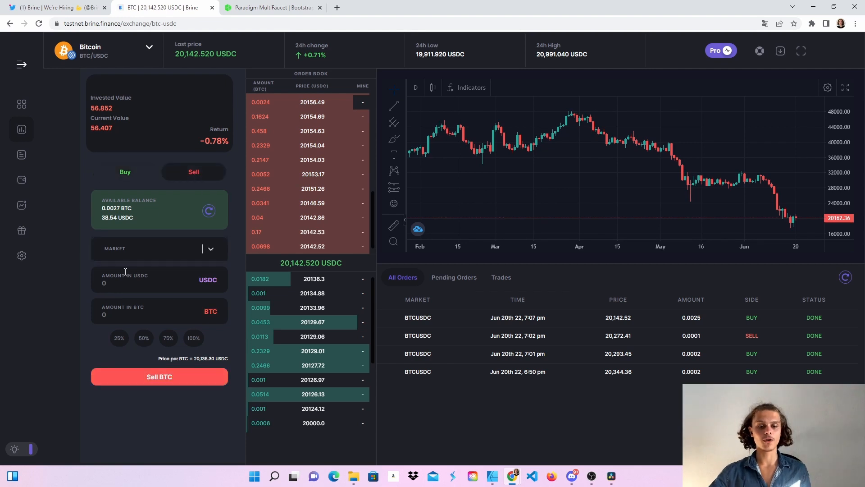
pyautogui.write('20')
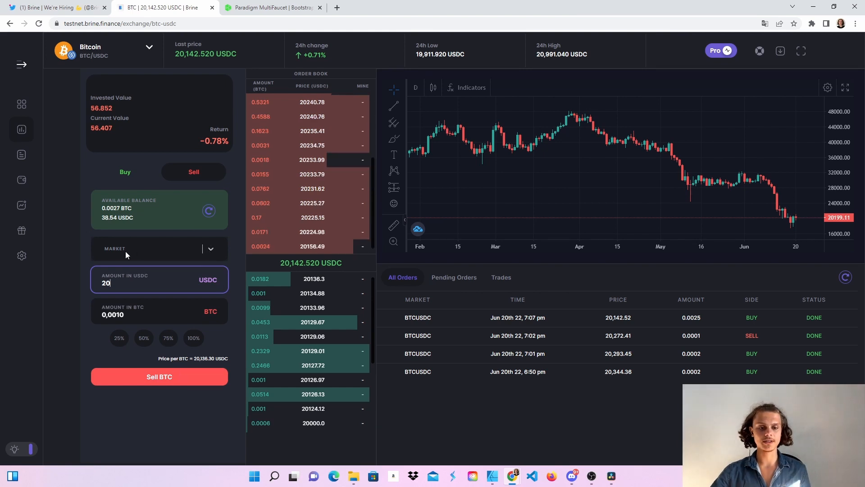
pyautogui.click(158, 376)
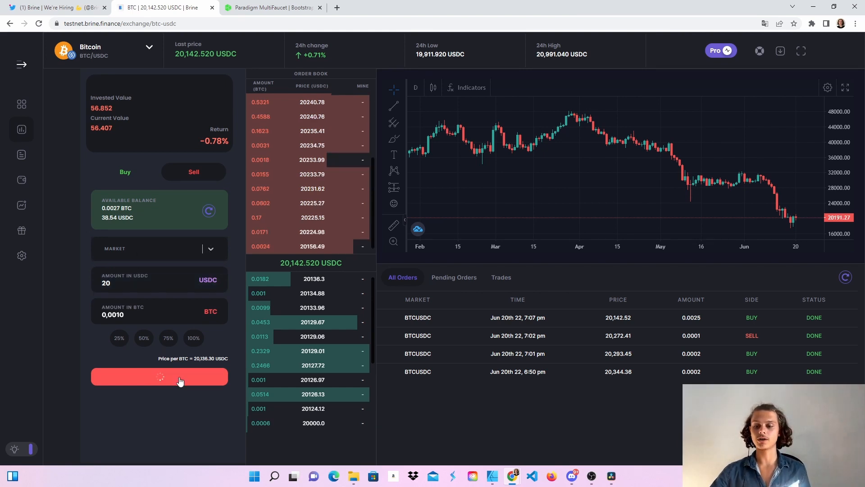
pyautogui.click(160, 377)
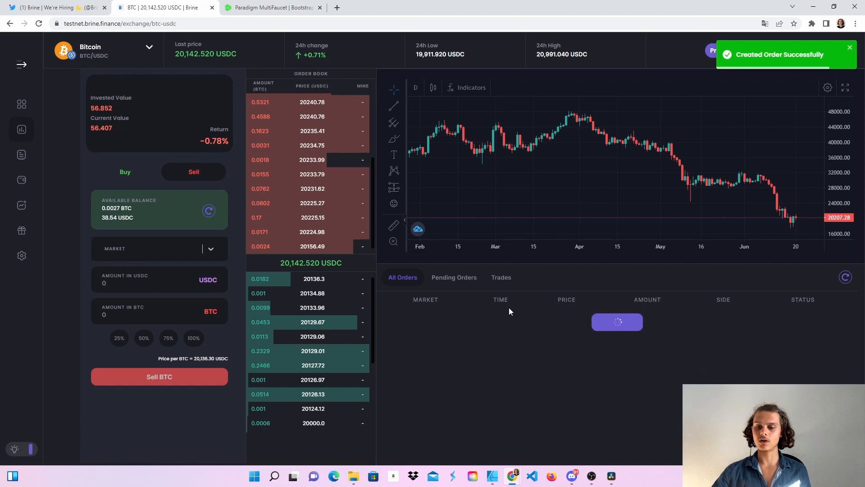
# Review Pending Orders and Trades, then switch to the ETH/USDC market.
pyautogui.click(454, 277)
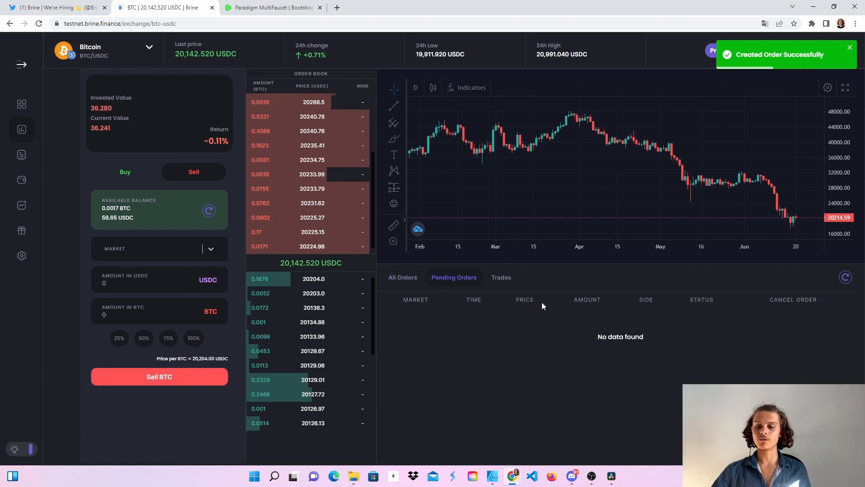
pyautogui.click(500, 277)
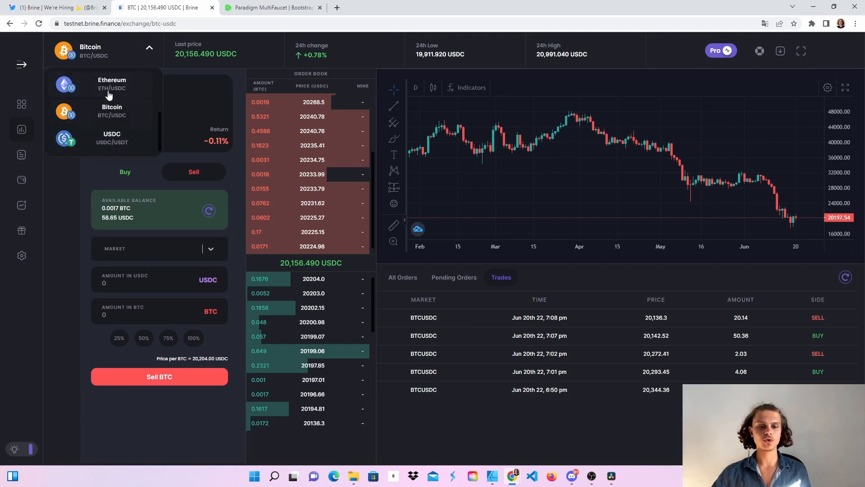
pyautogui.click(112, 84)
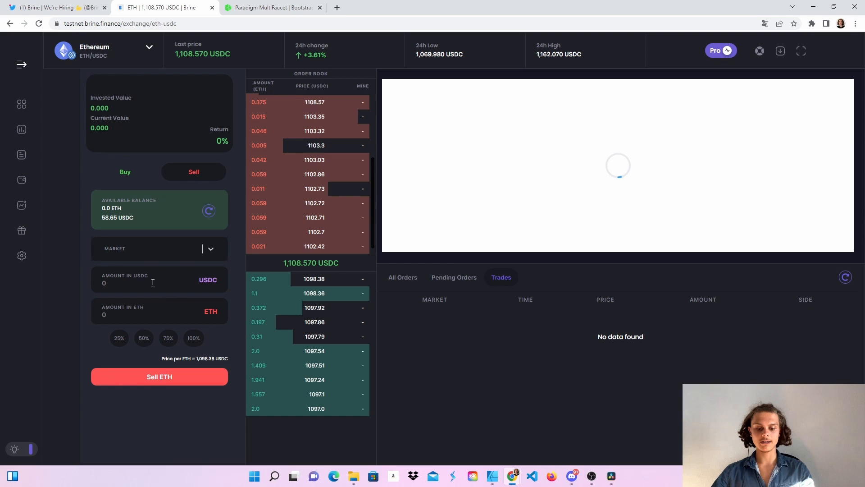
# Attempt a 5 USDC sell then buy of ETH, both rejected, and move to USDC/USDT.
pyautogui.write('5')
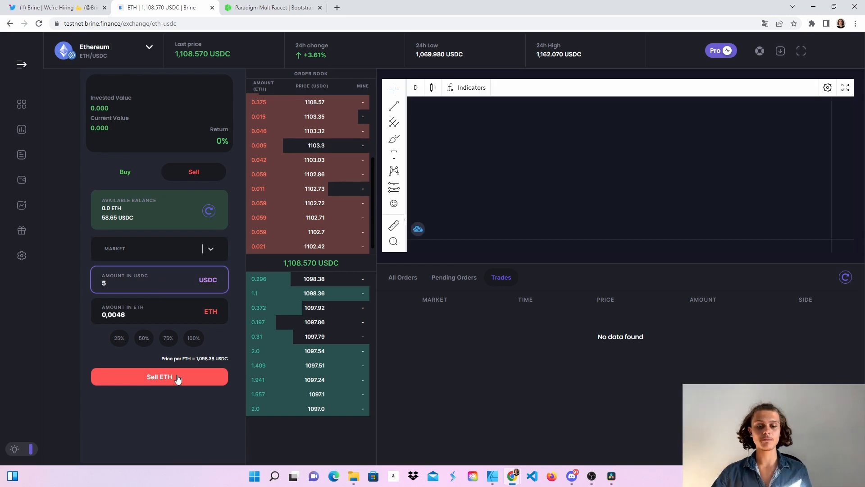
pyautogui.click(159, 376)
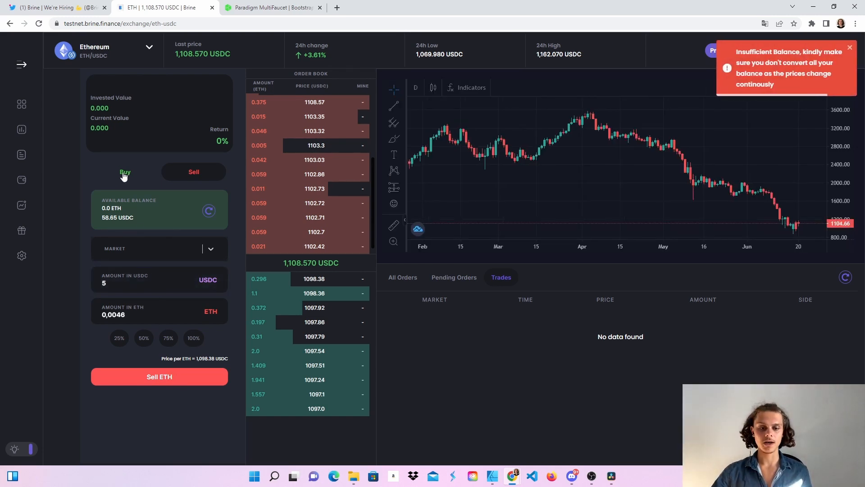
pyautogui.click(124, 171)
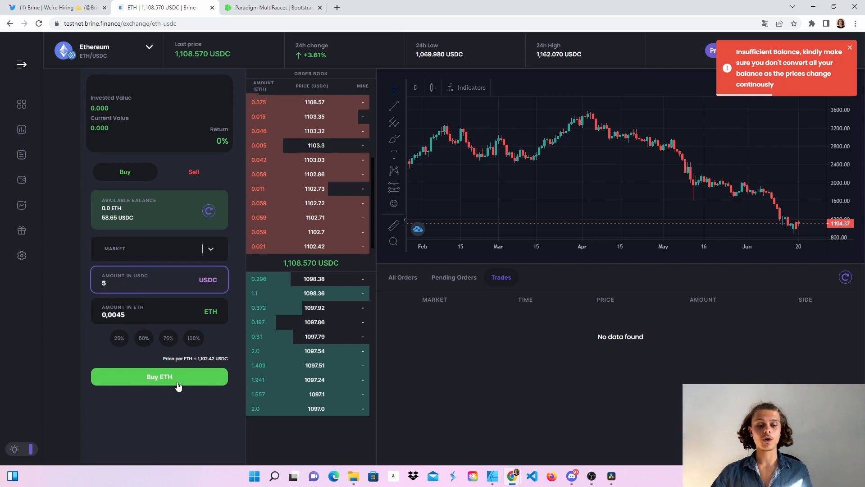
pyautogui.click(158, 377)
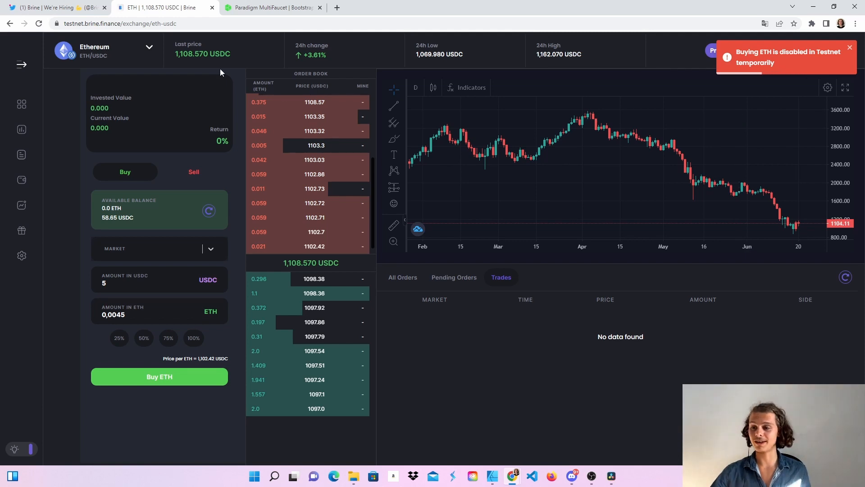
pyautogui.click(105, 51)
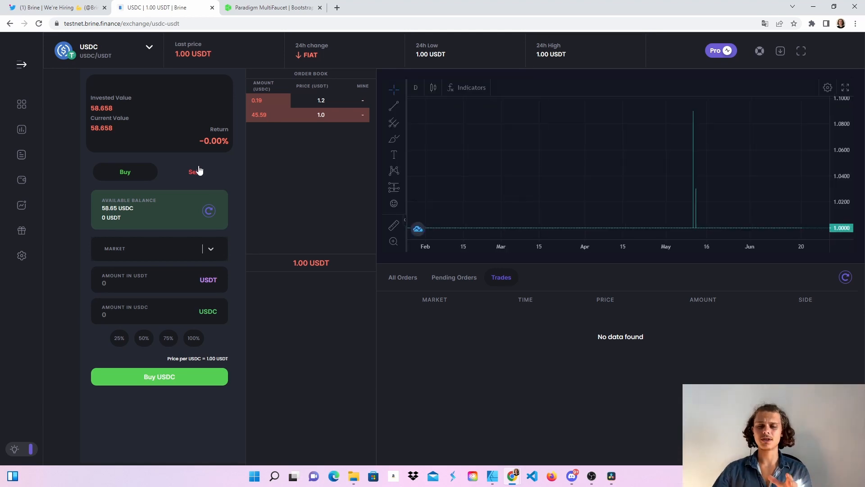
# Submit a market sell of 5 USDC for USDT and check Pending Orders.
pyautogui.click(193, 172)
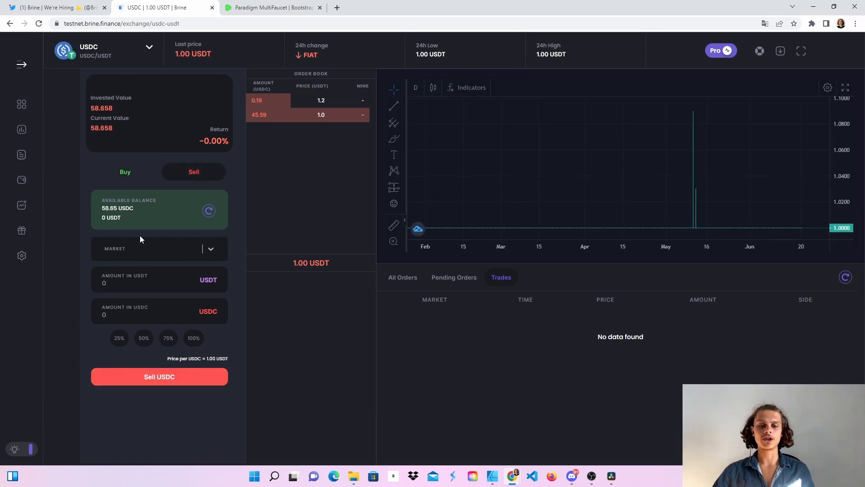
pyautogui.write('5')
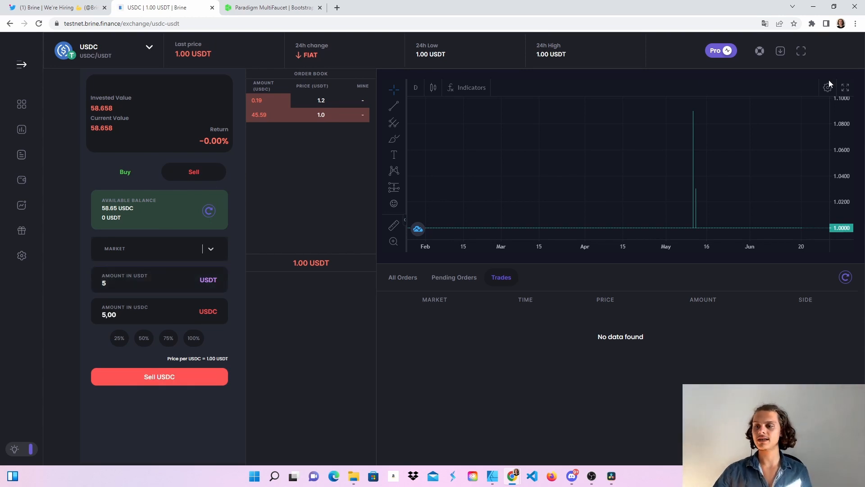
pyautogui.click(158, 377)
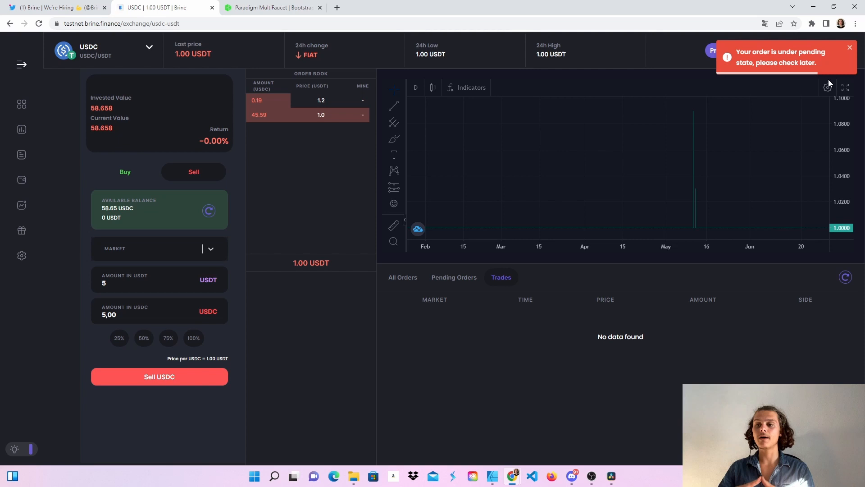
pyautogui.moveTo(444, 289)
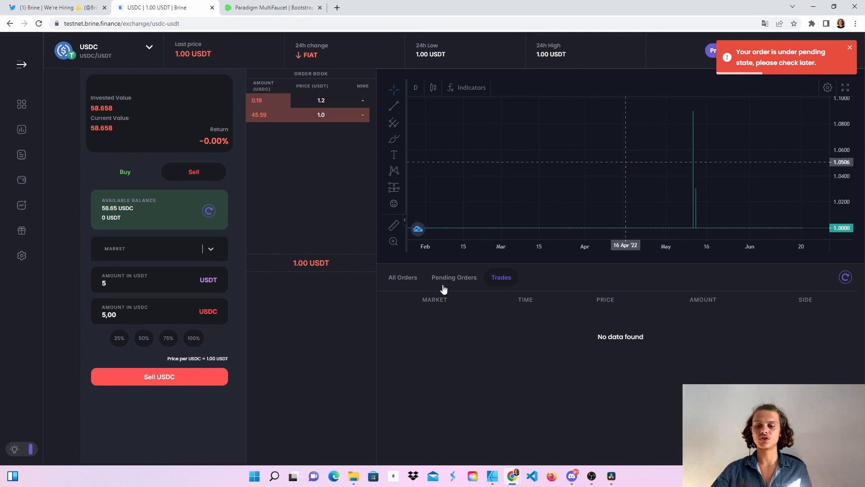
pyautogui.click(453, 276)
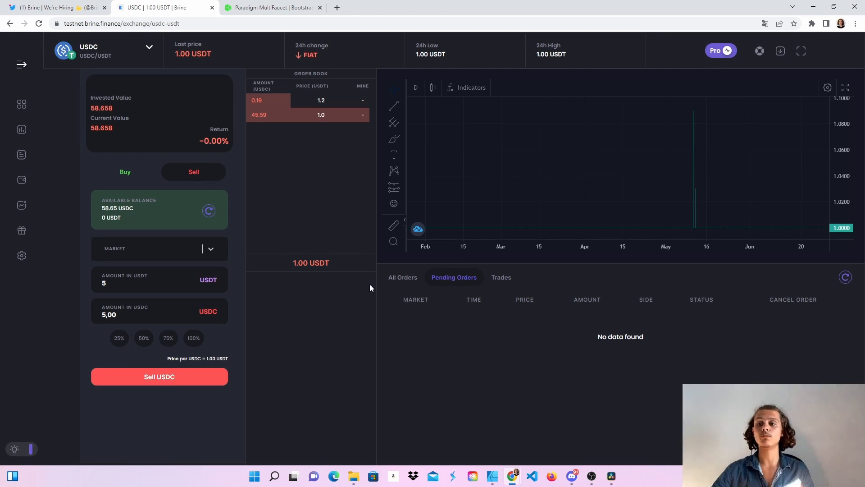
pyautogui.moveTo(357, 284)
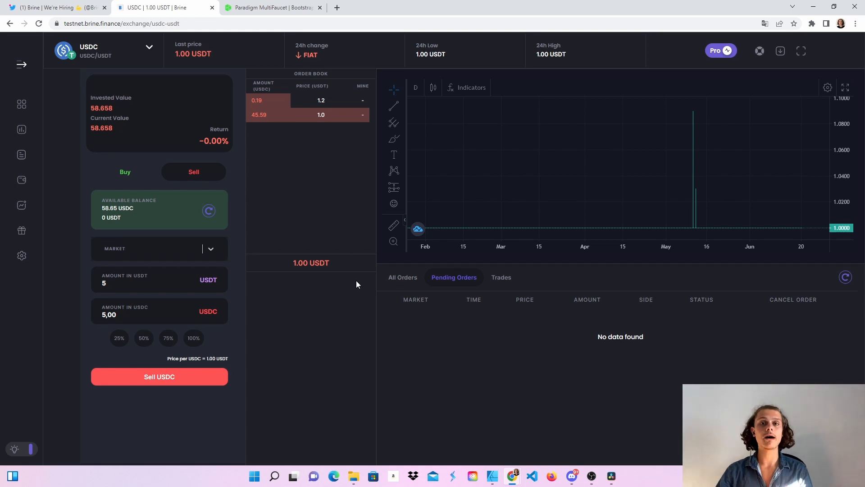
pyautogui.moveTo(22, 255)
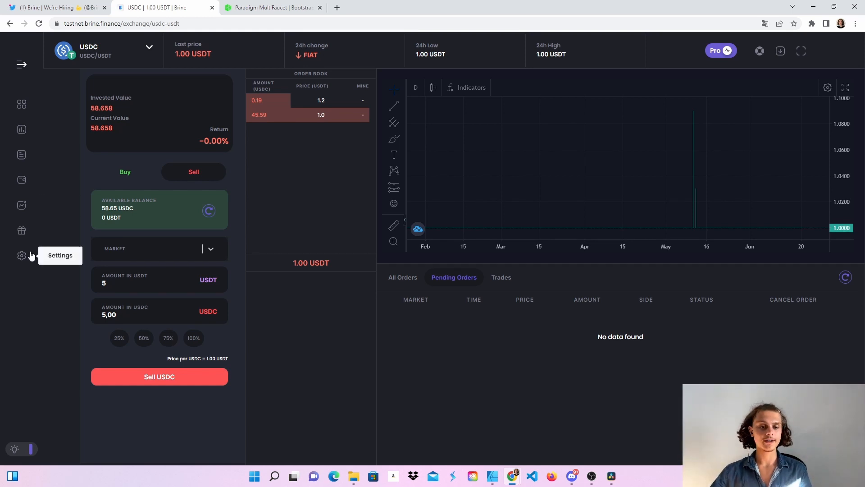
pyautogui.moveTo(44, 196)
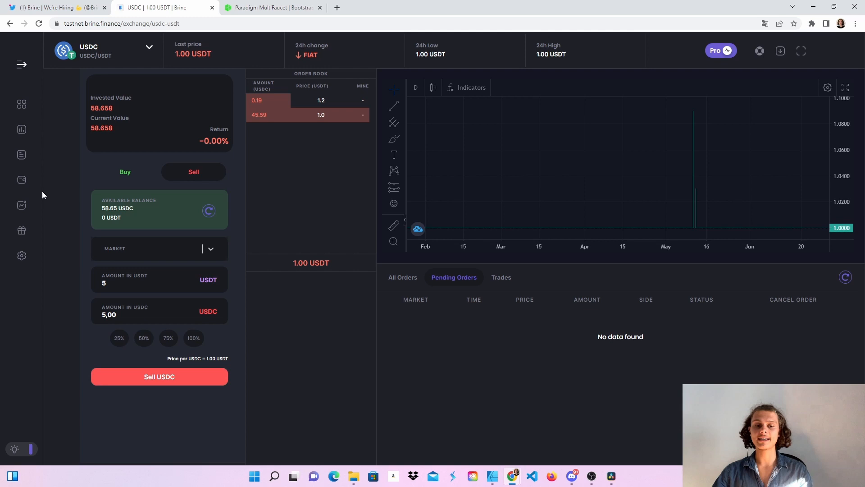
pyautogui.moveTo(21, 229)
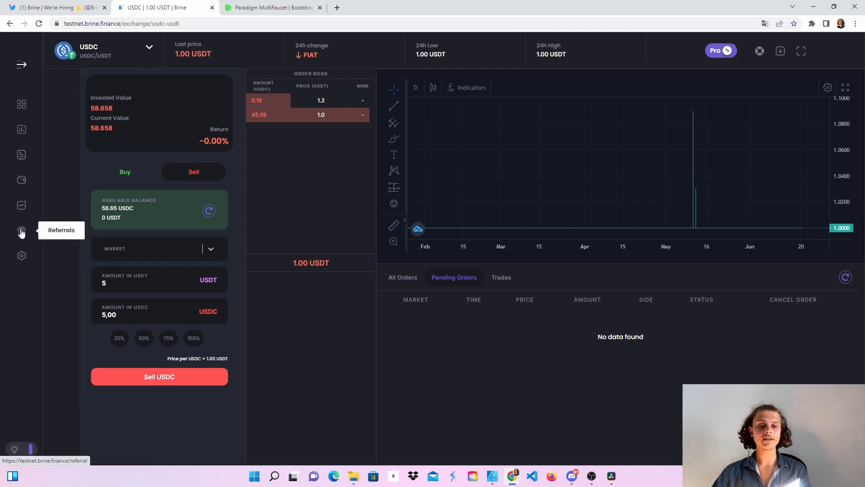
# Visit the Referrals page and account Settings, then go to Prices.
pyautogui.click(22, 230)
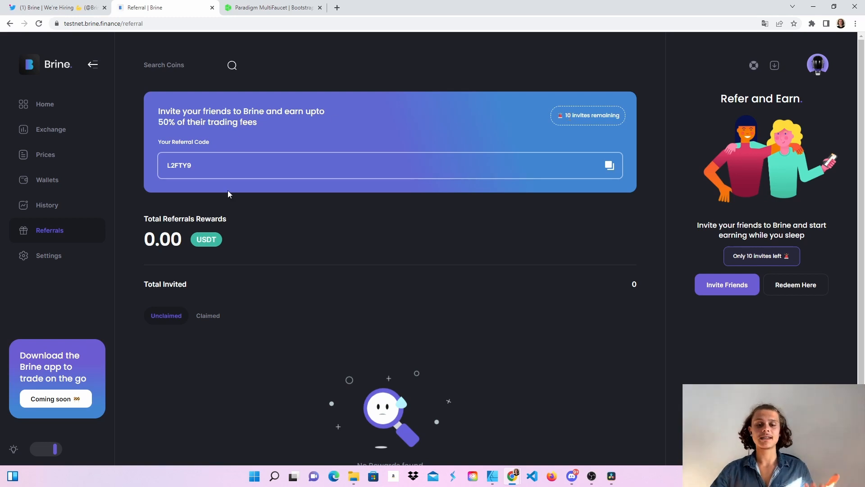
pyautogui.click(817, 65)
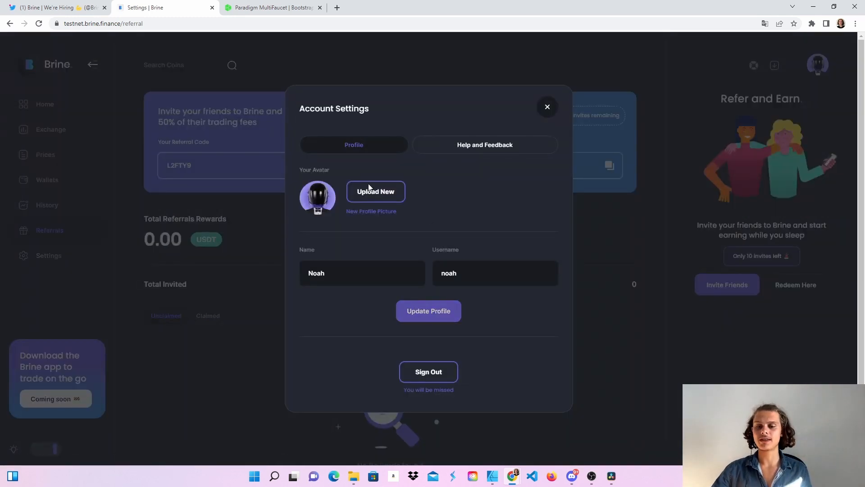
pyautogui.moveTo(612, 153)
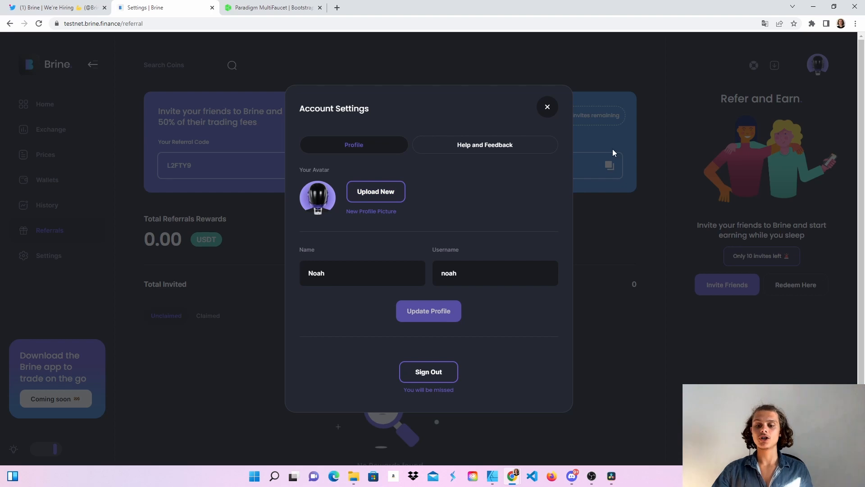
pyautogui.click(547, 106)
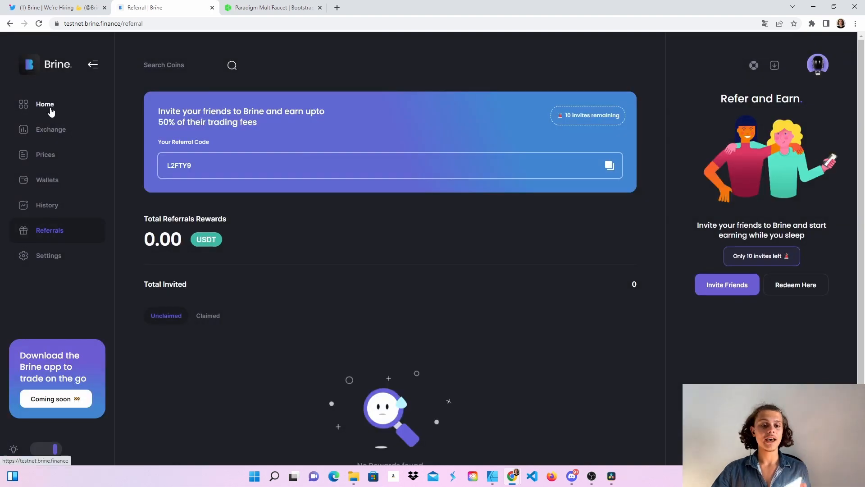
pyautogui.click(45, 154)
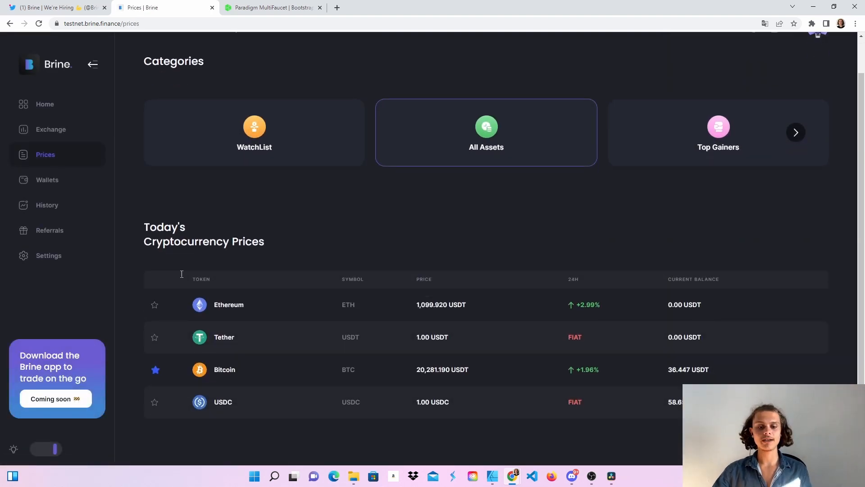
# Star Ethereum onto the WatchList, view it, then go to Wallets.
pyautogui.click(155, 304)
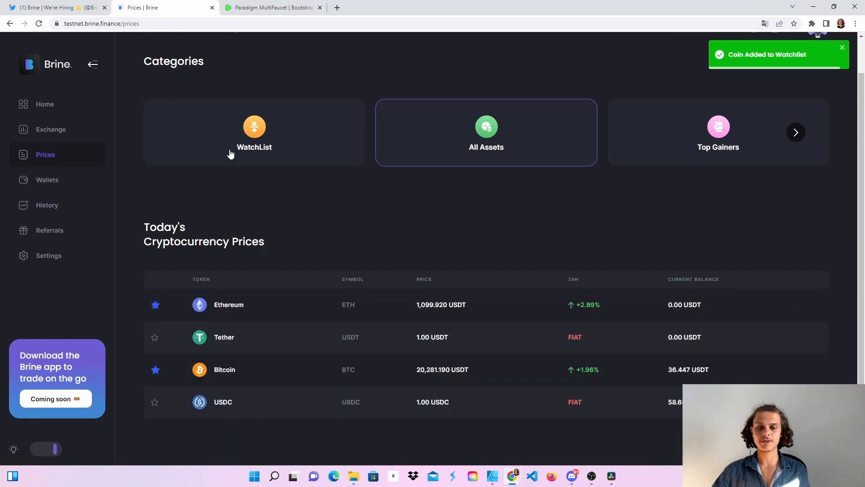
pyautogui.click(254, 132)
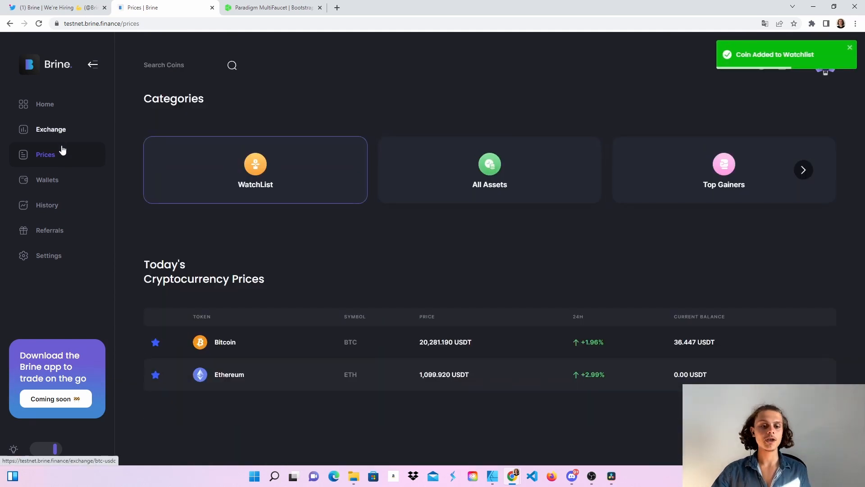
pyautogui.click(47, 180)
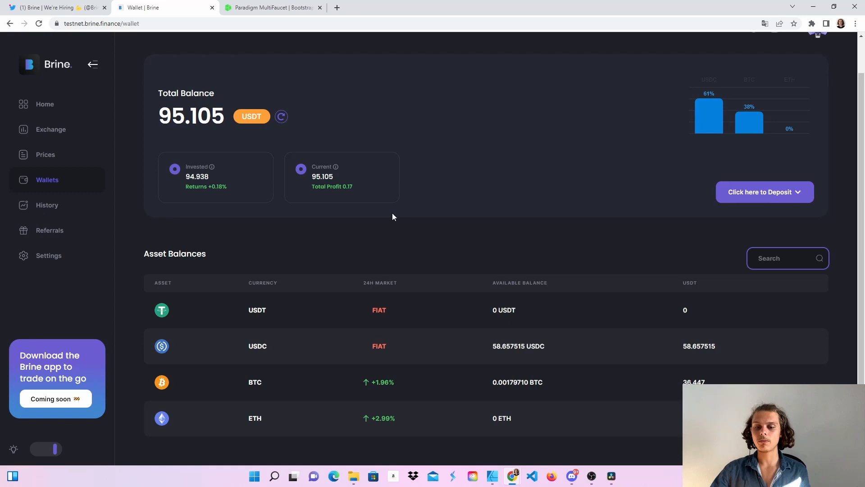
pyautogui.moveTo(527, 362)
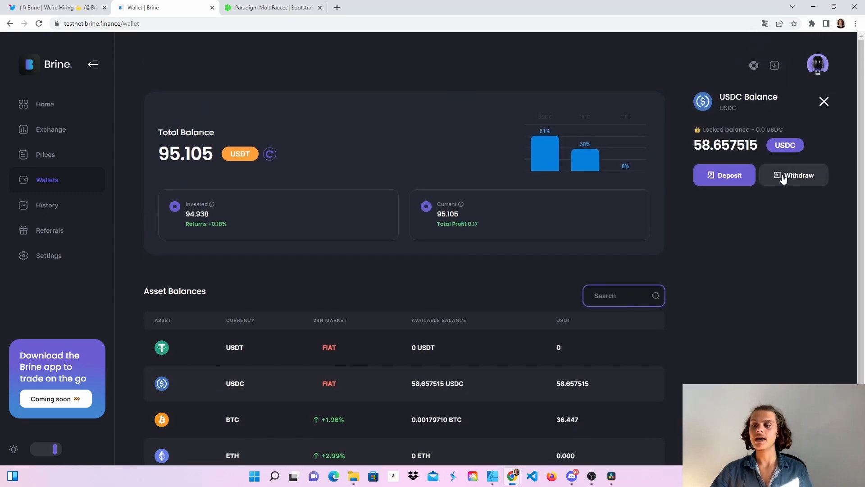
pyautogui.click(793, 175)
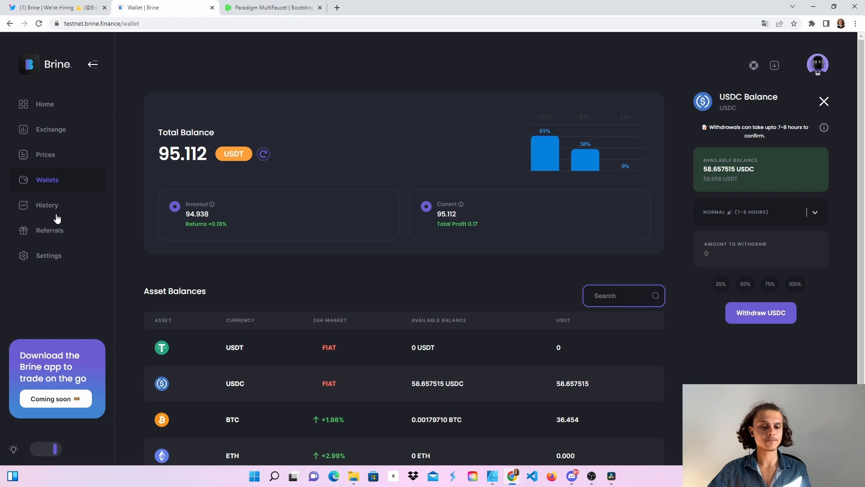
pyautogui.click(46, 205)
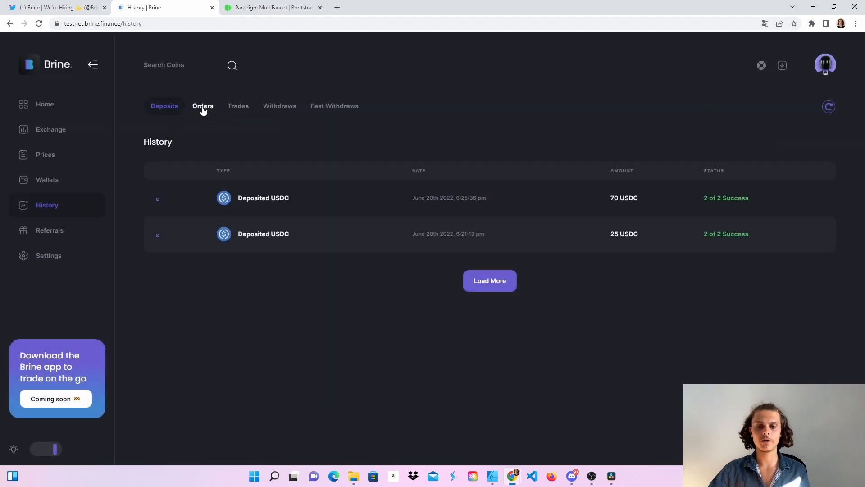
pyautogui.click(334, 105)
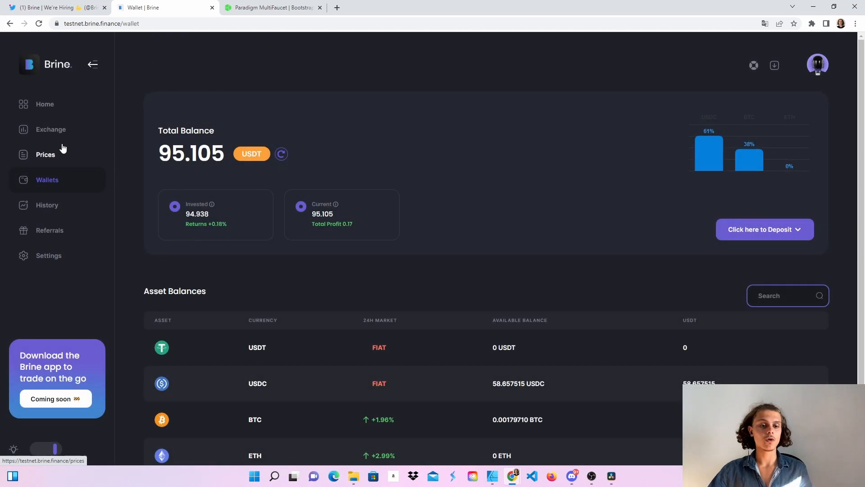
pyautogui.moveTo(54, 390)
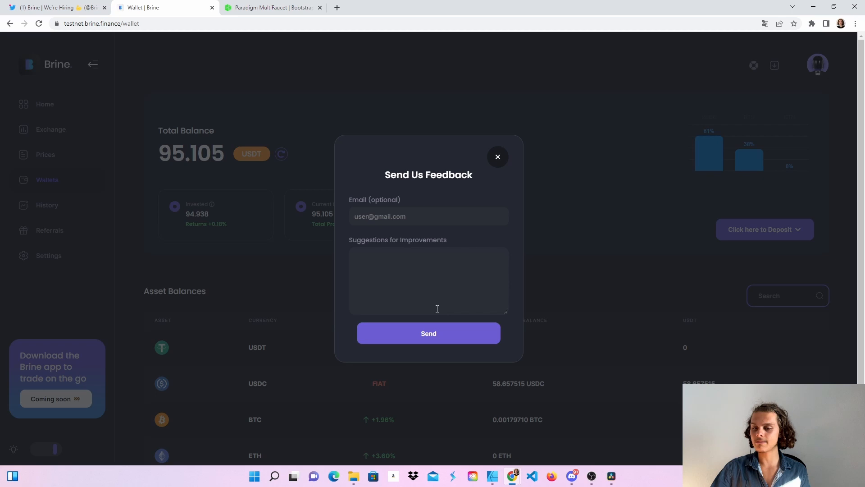
pyautogui.moveTo(503, 159)
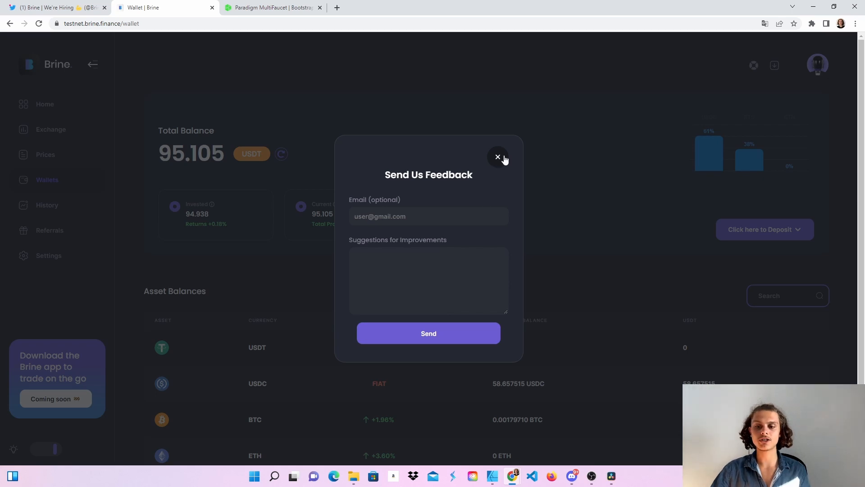
pyautogui.moveTo(498, 156)
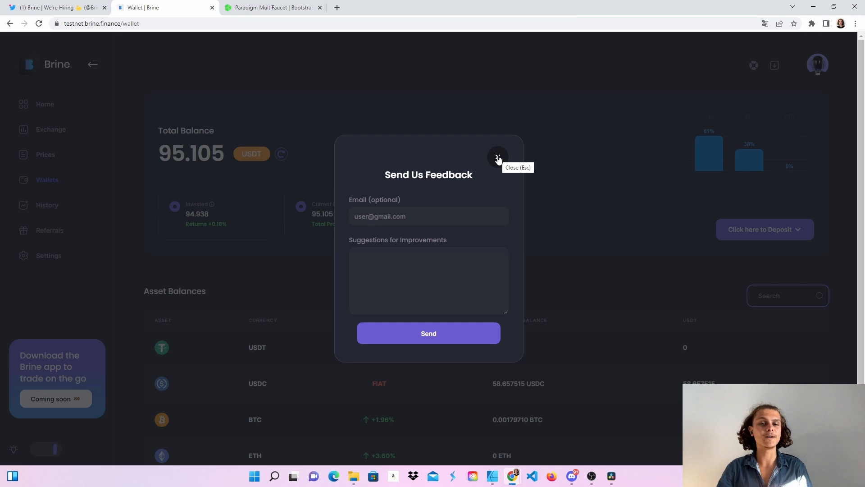
# Close the Send Us Feedback dialog unsent and switch to Brine's Twitter tab.
pyautogui.click(498, 157)
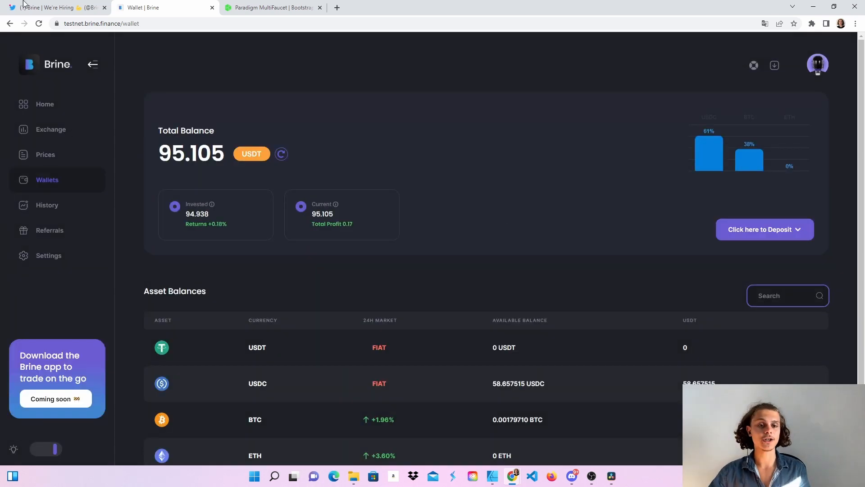
pyautogui.click(52, 7)
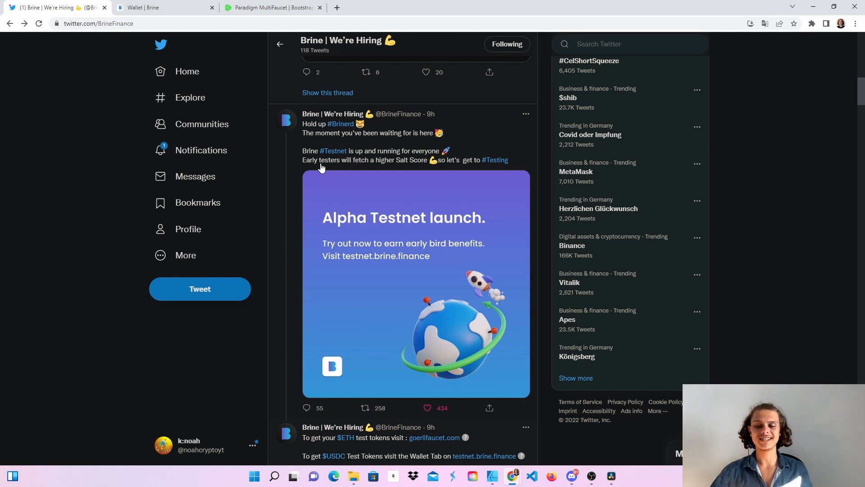
# Return to the Wallet | Brine tab showing 95.105 USDT total.
pyautogui.click(161, 7)
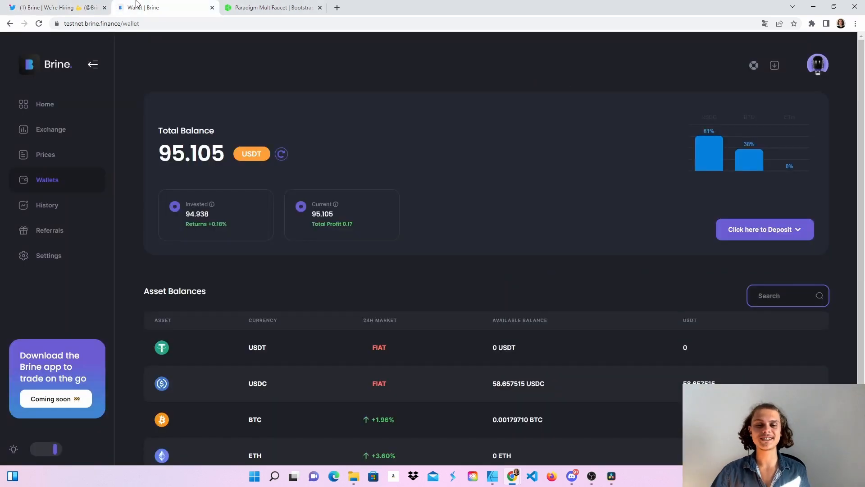